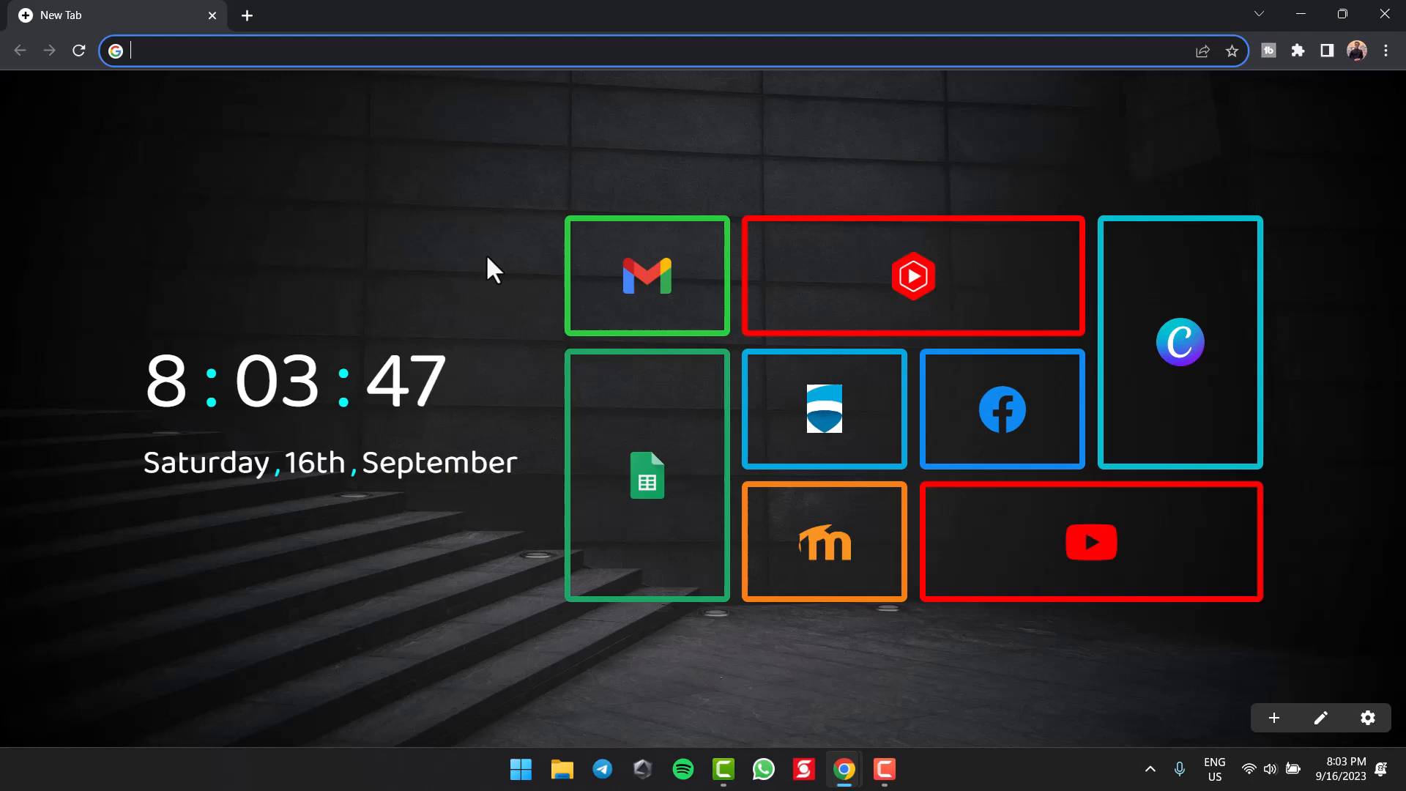
# Load scotiabank.com and start signing in to online banking
pyautogui.write('scotiabank.com')
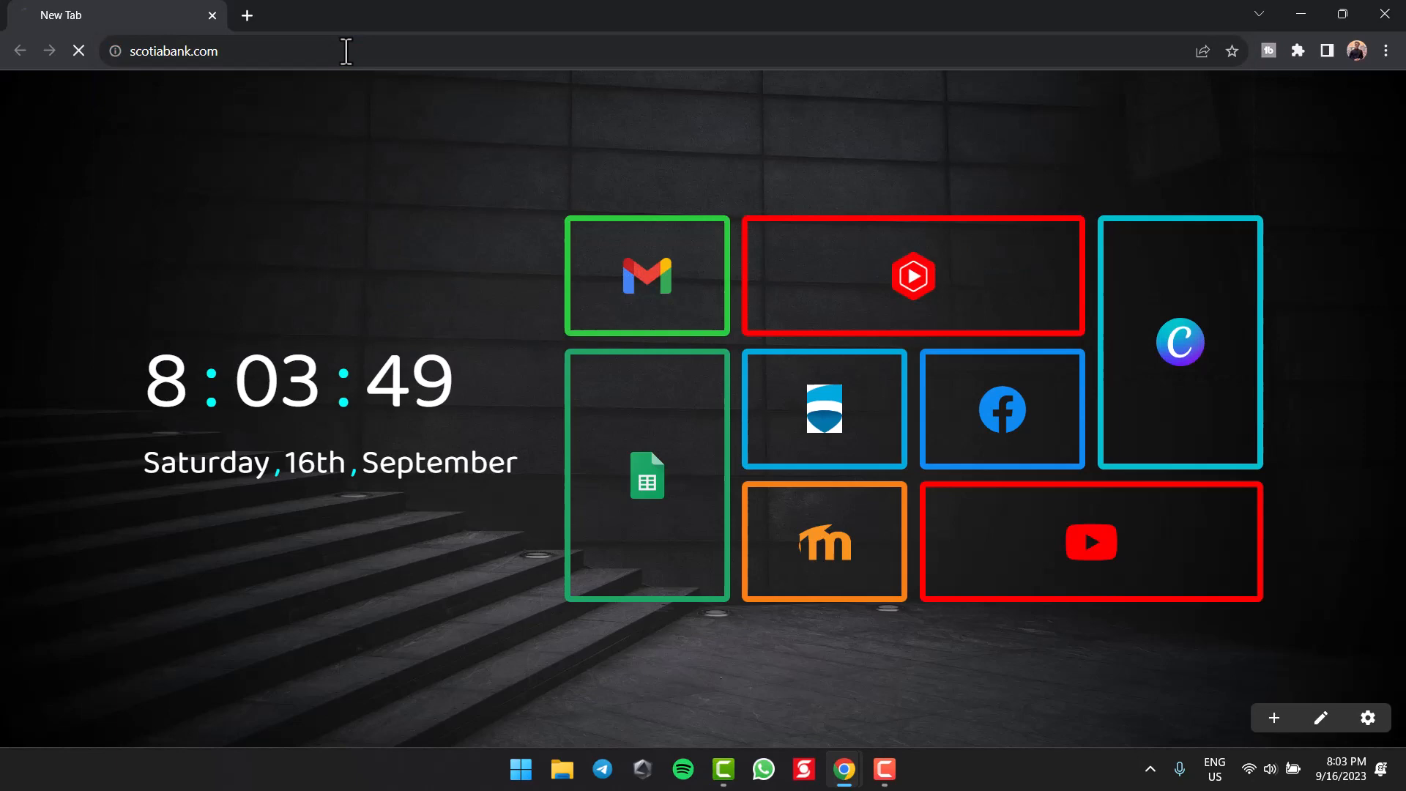
pyautogui.press('Enter')
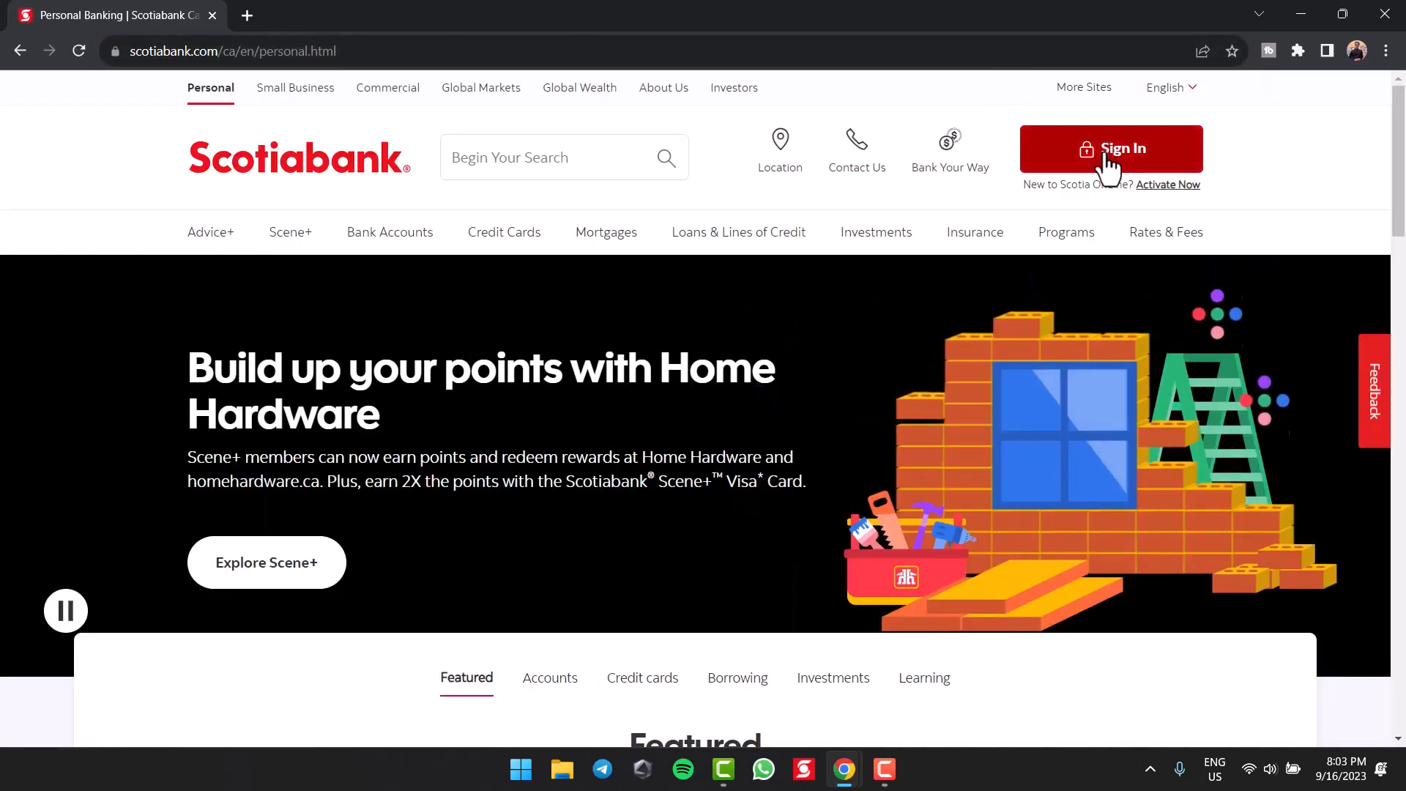
pyautogui.click(1111, 148)
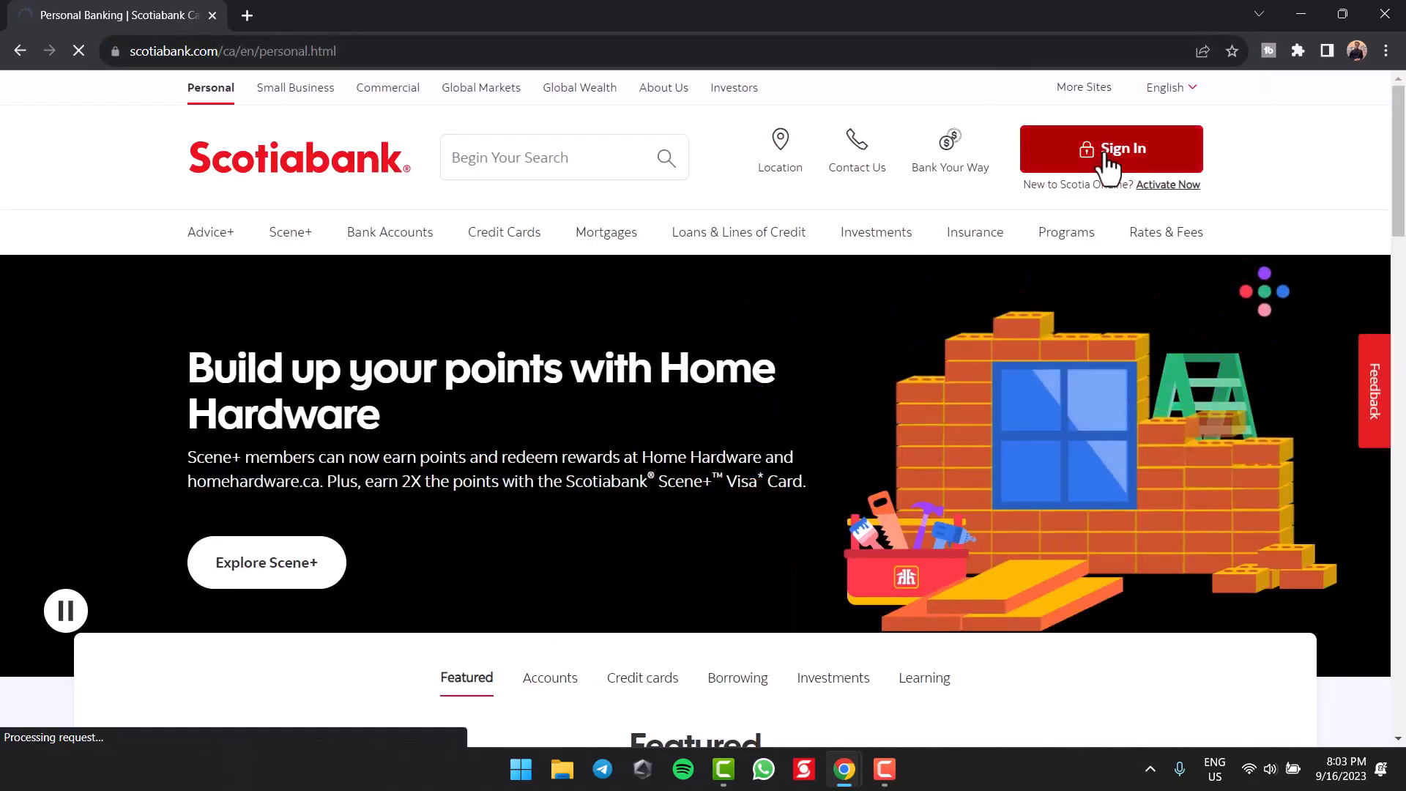
# Finish signing in to reach the Account Summary with accounts and Communications Centre
pyautogui.click(1111, 149)
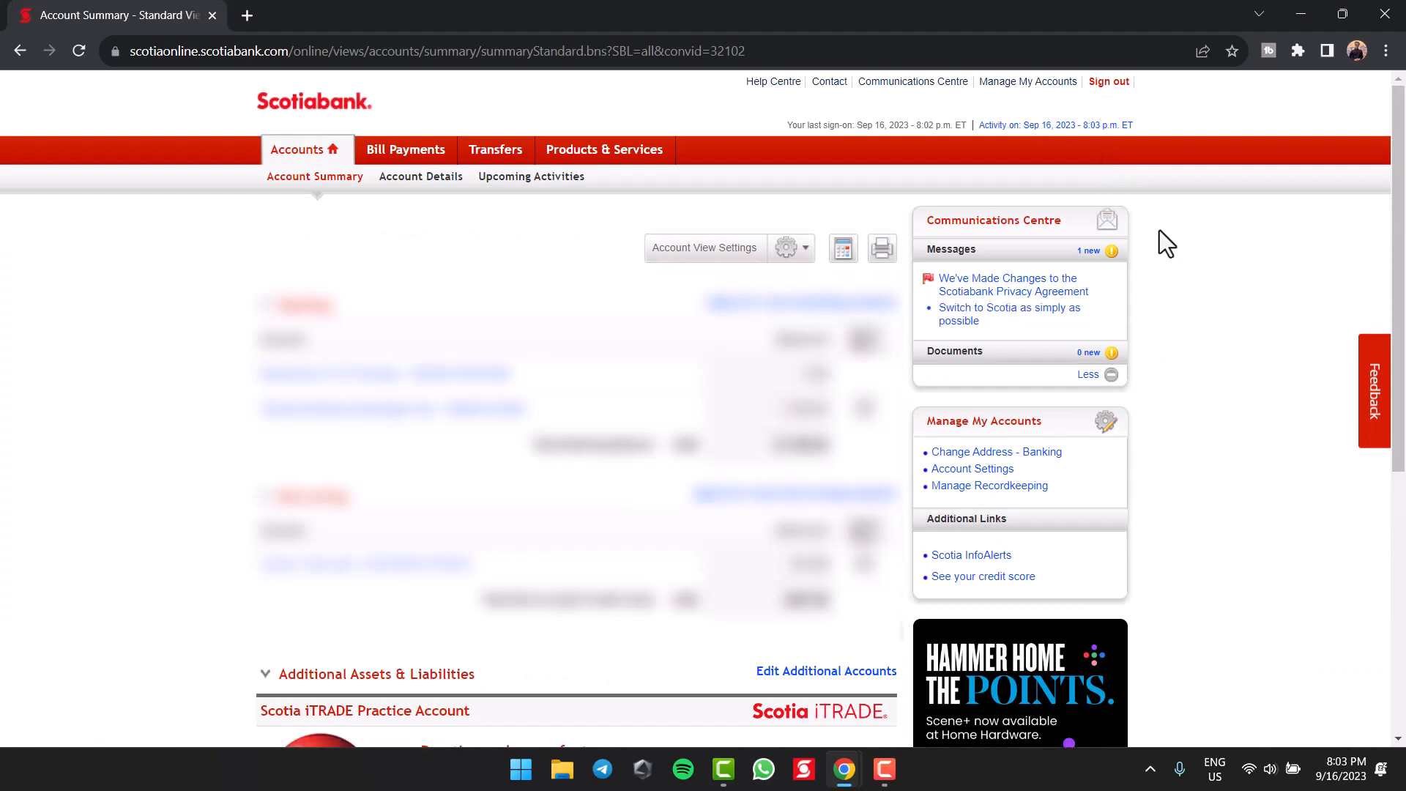
pyautogui.moveTo(1177, 240)
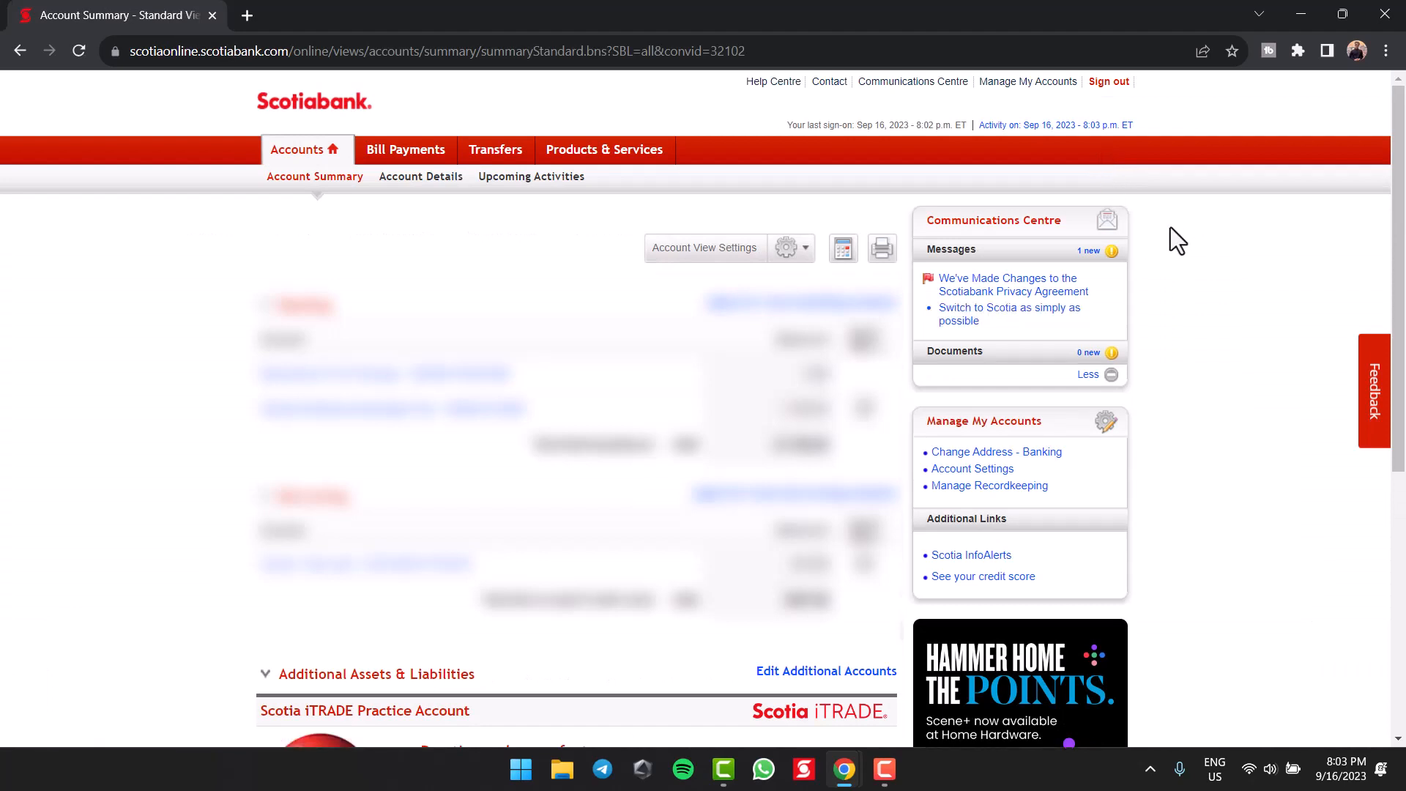
pyautogui.moveTo(1010, 536)
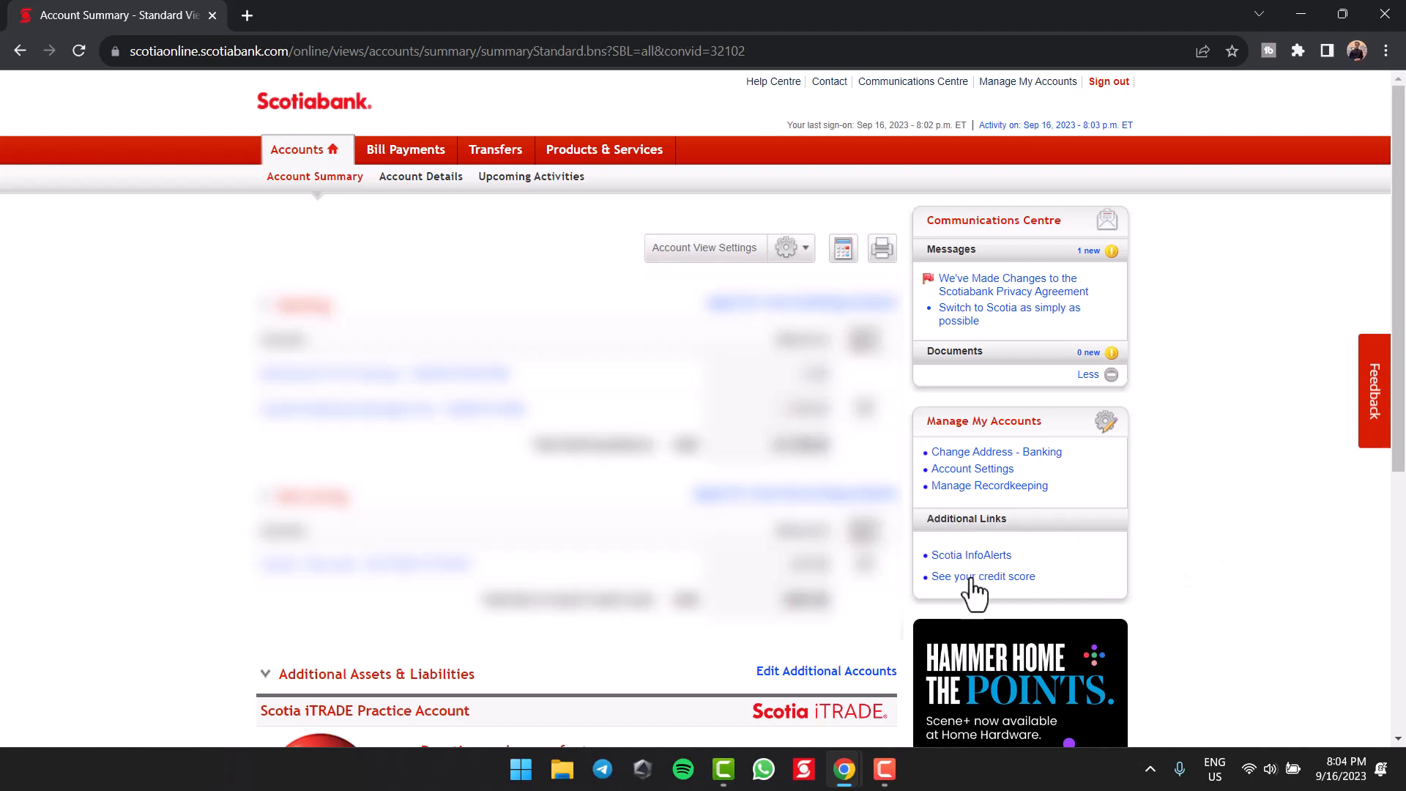
# Open 'See your credit score' under Additional Links to view the 742 score
pyautogui.click(983, 576)
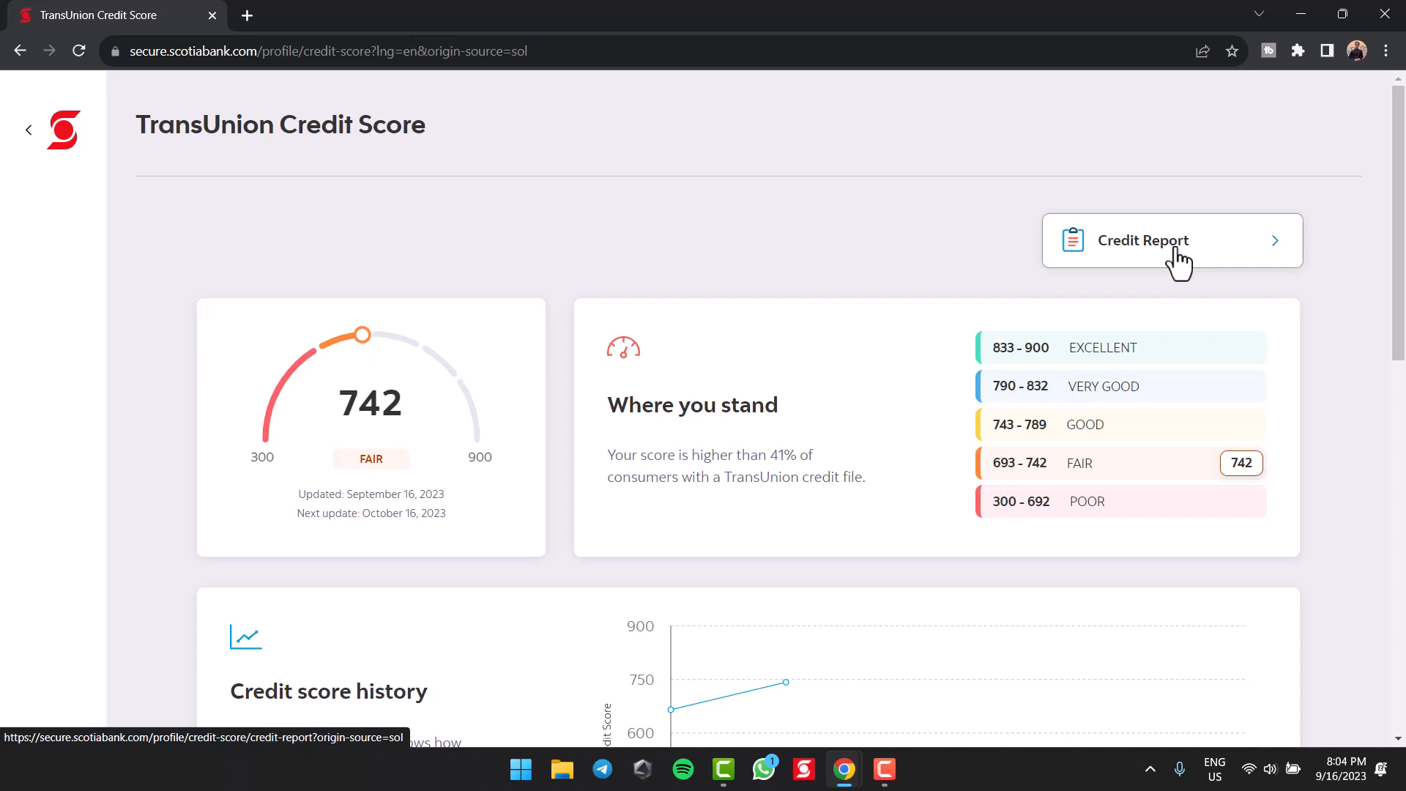
# Scroll down to the Credit score history chart spanning August 18 to September 16
pyautogui.scroll(-3)
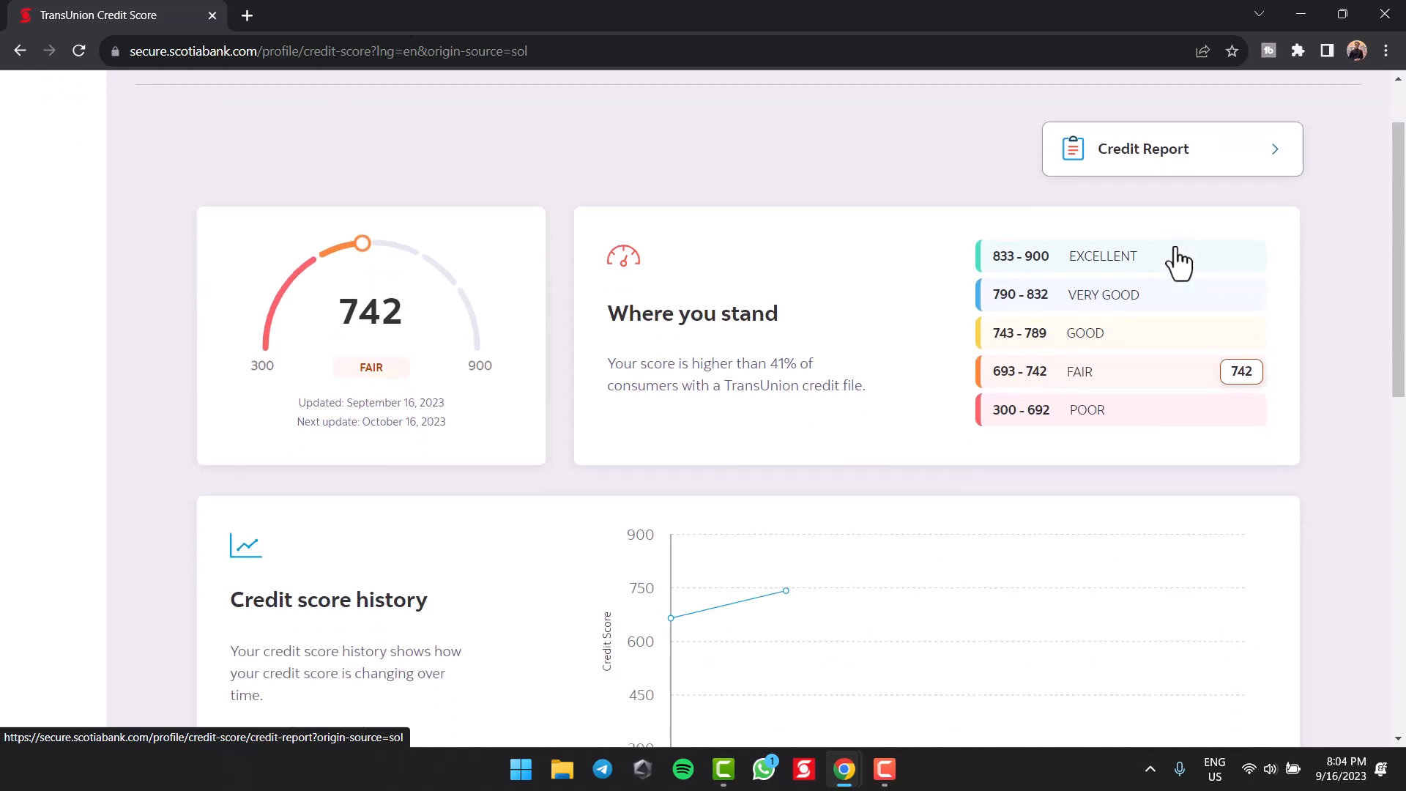
pyautogui.scroll(-3)
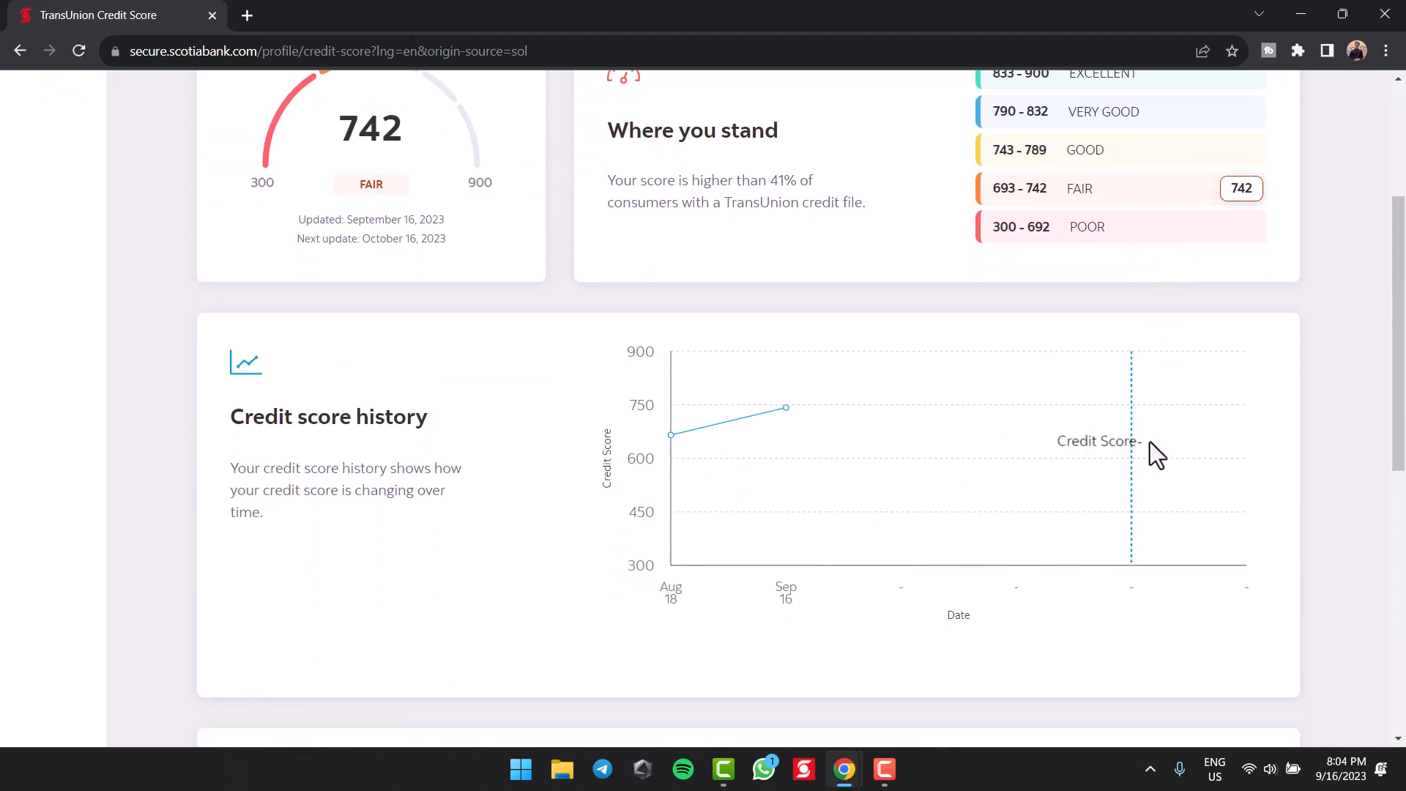